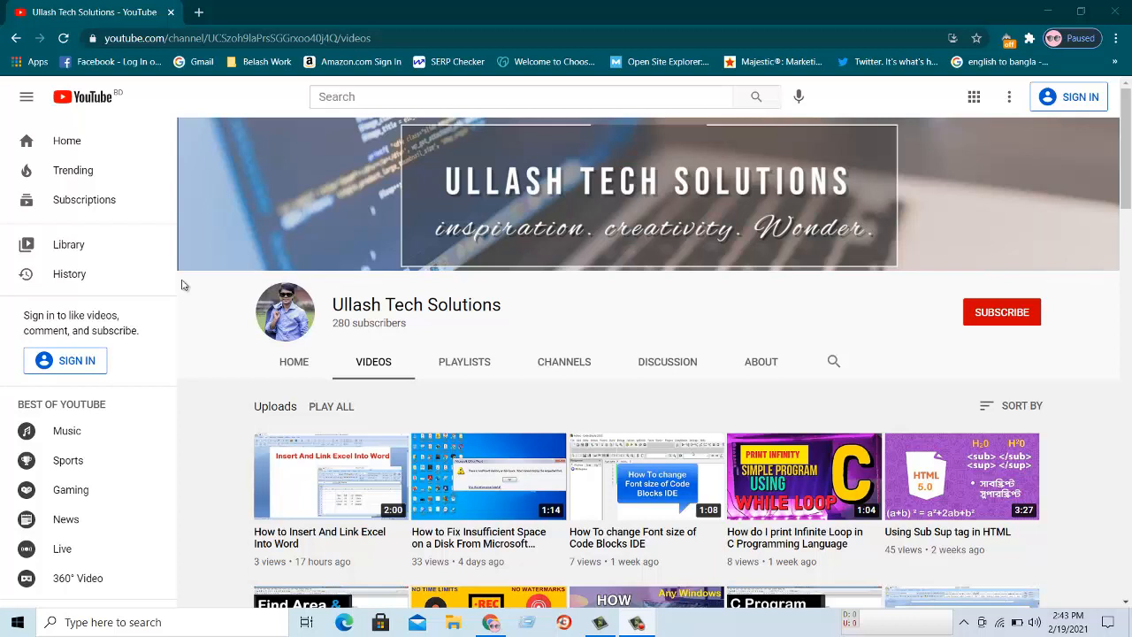
mouse_move(527, 297)
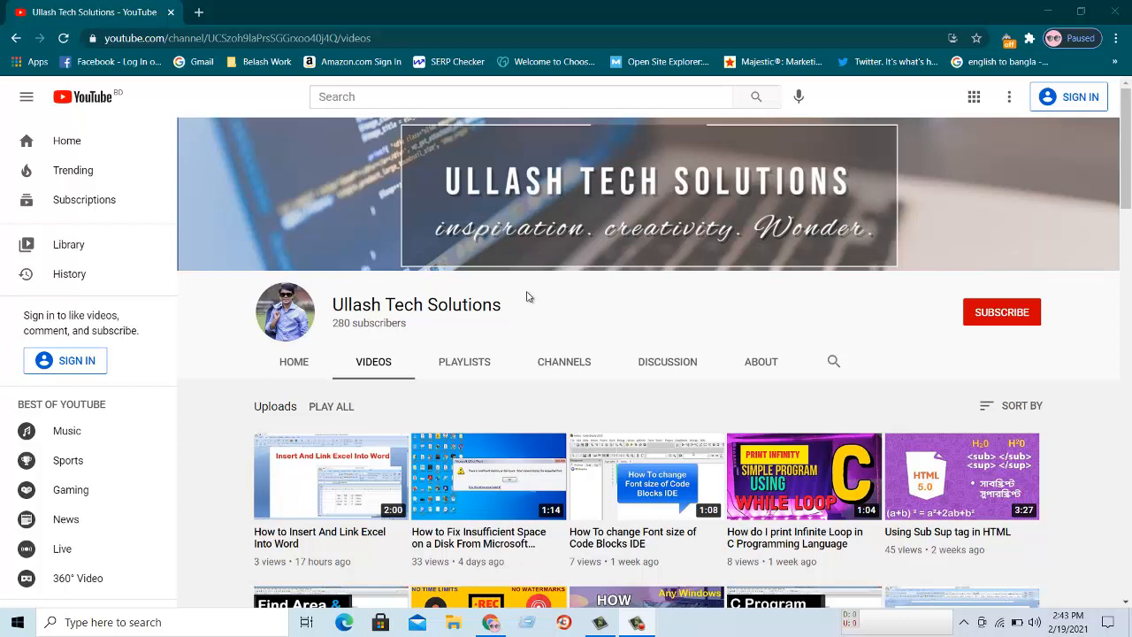
mouse_move(442, 345)
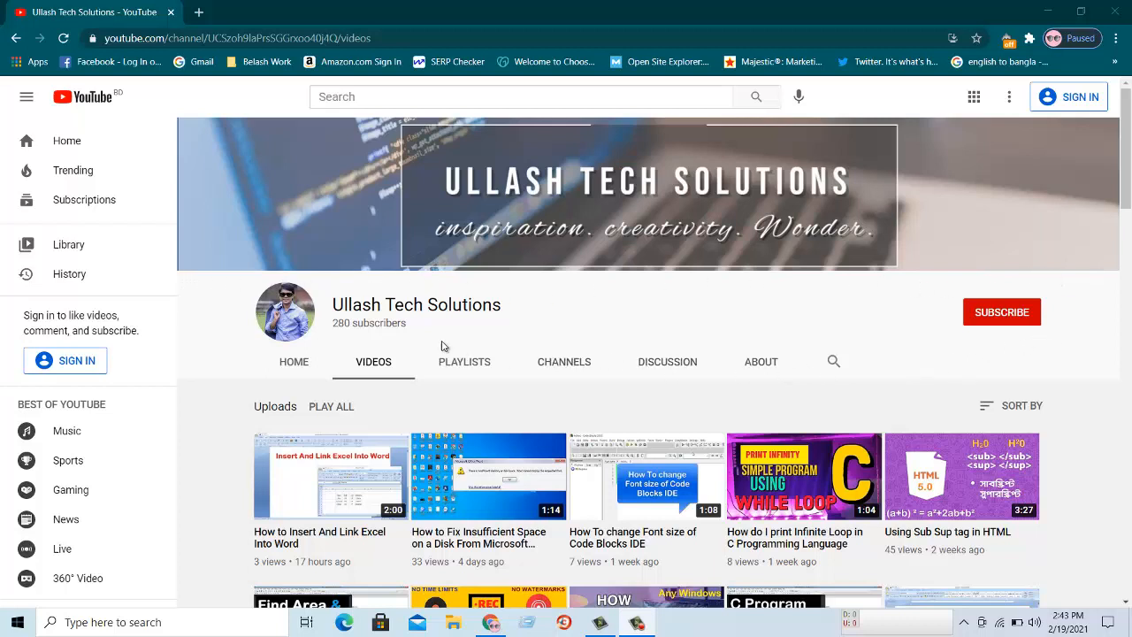
mouse_move(274, 345)
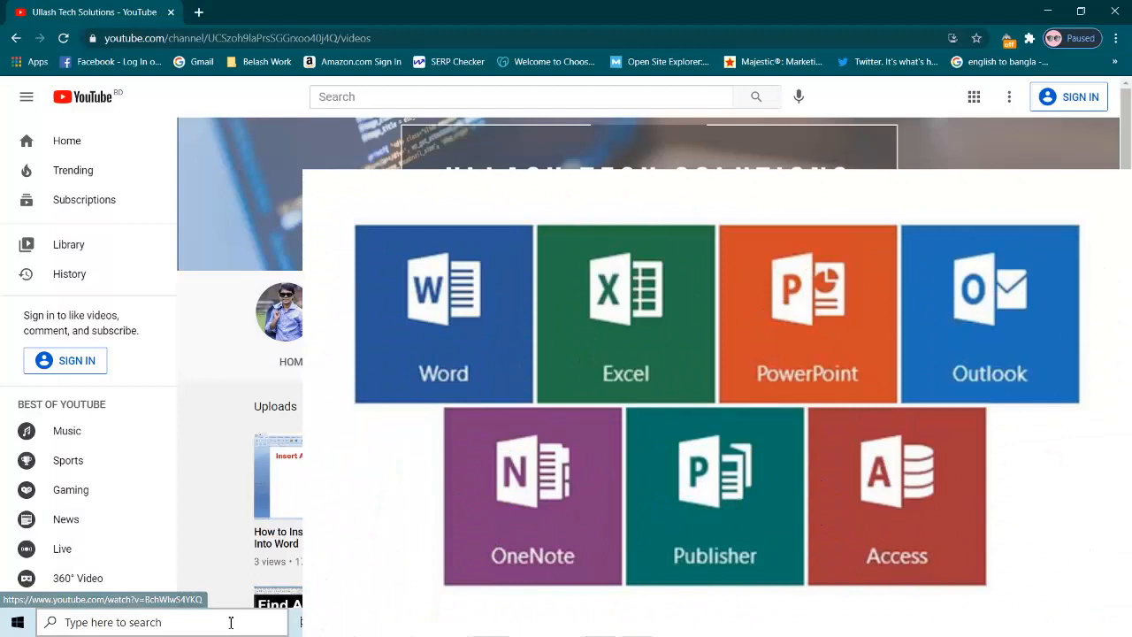
Launch Paint from Start search, paste the snipped header and begin saving it.
text(paint)
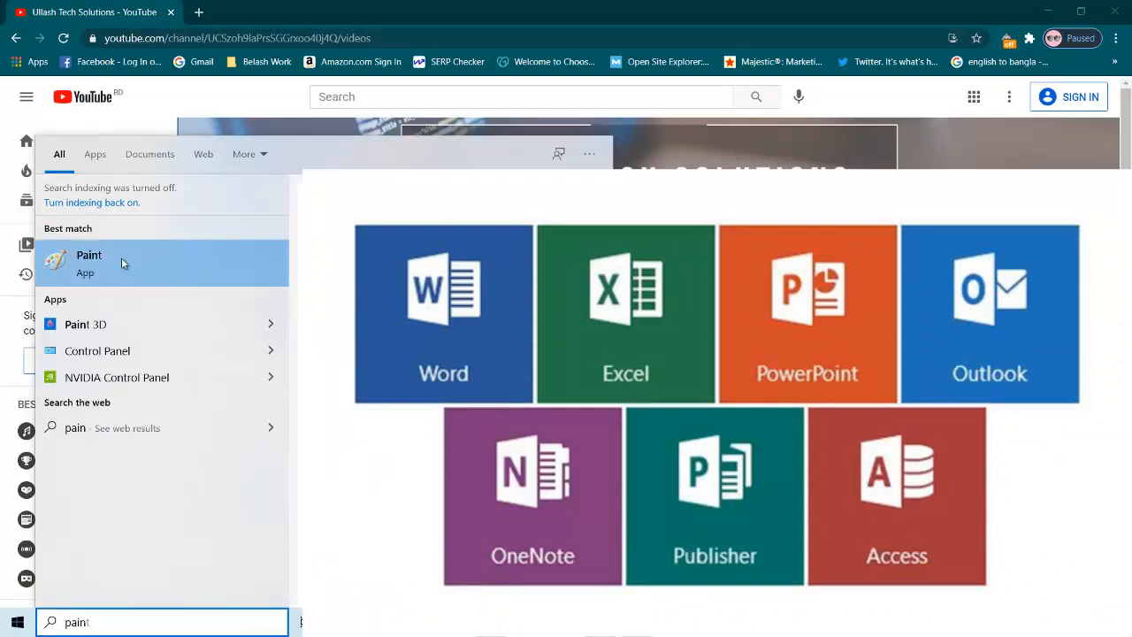
click(89, 261)
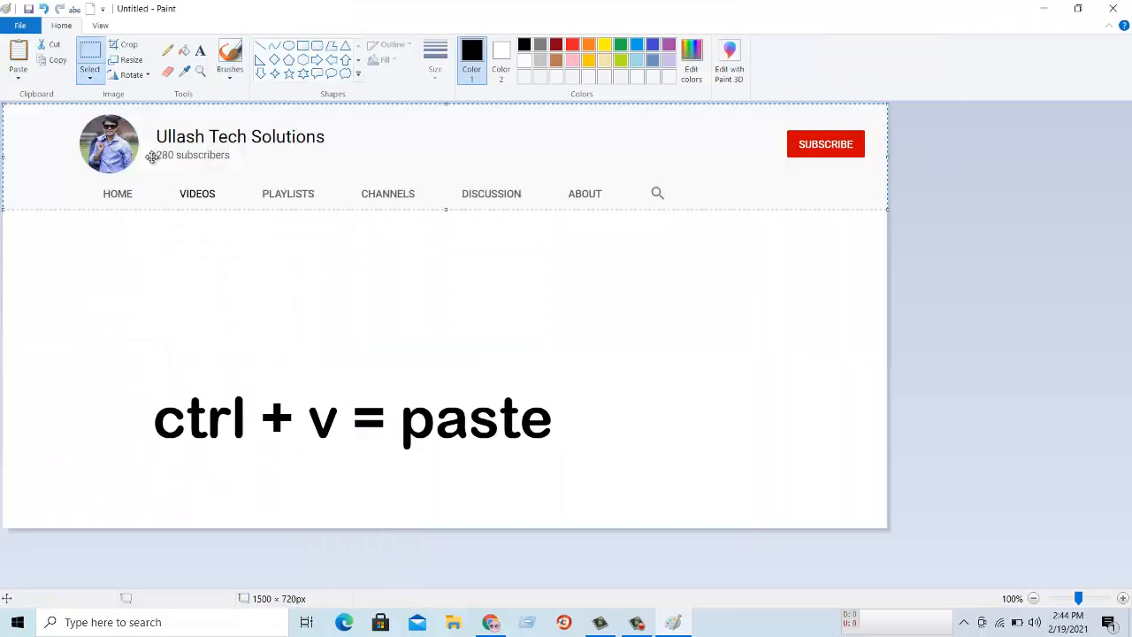
key(ctrl+s)
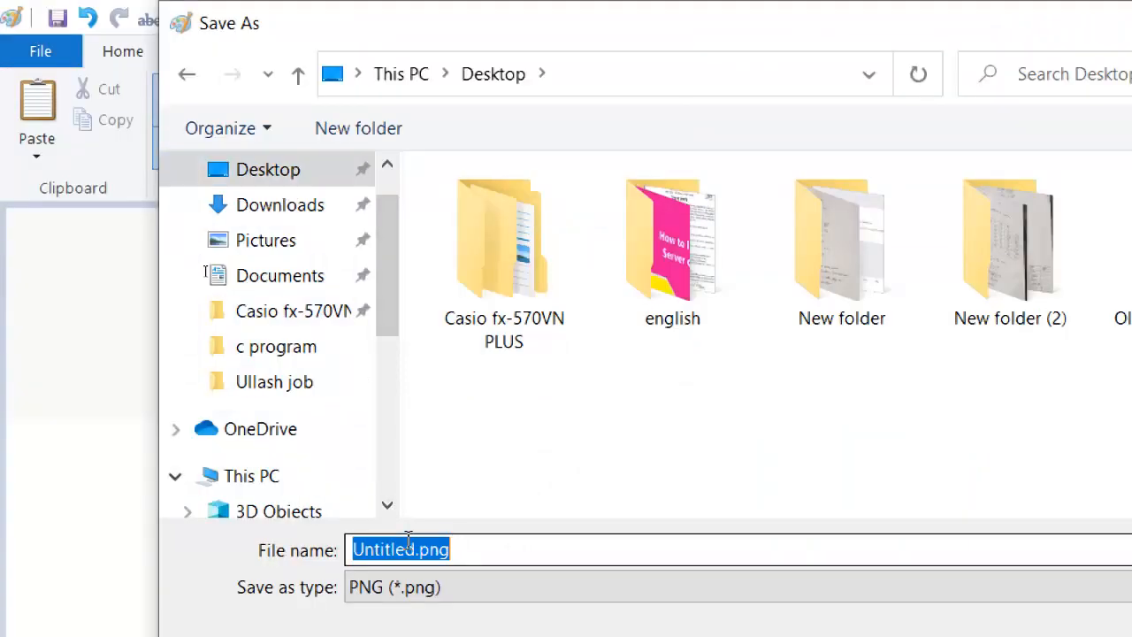
Save the header image to the Desktop as a PNG named '1st'.
text(1st)
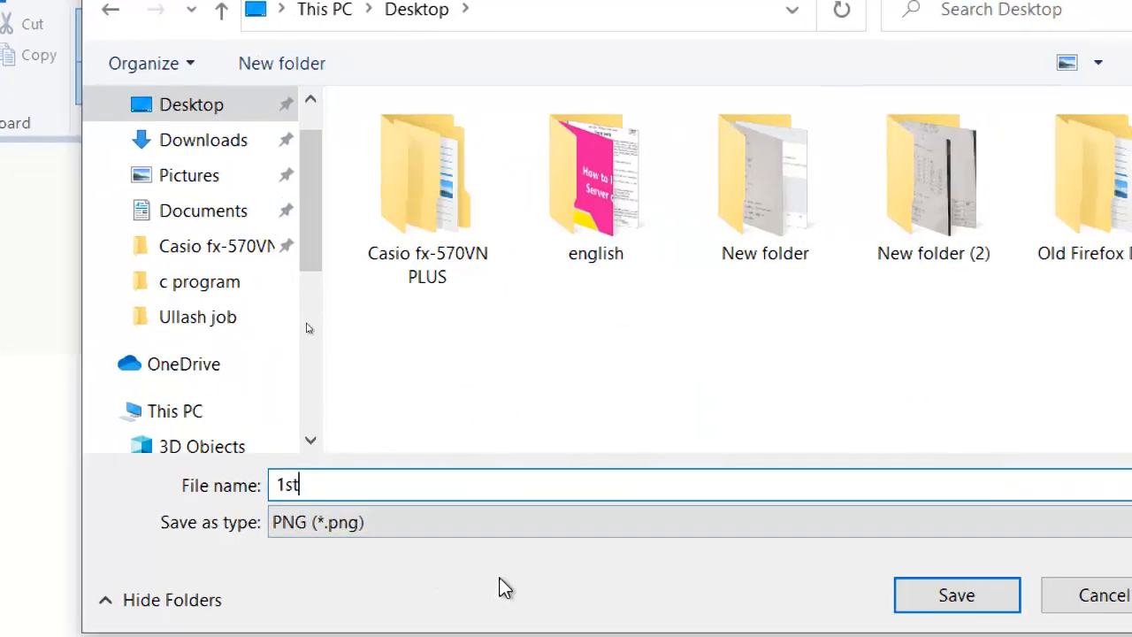
click(955, 594)
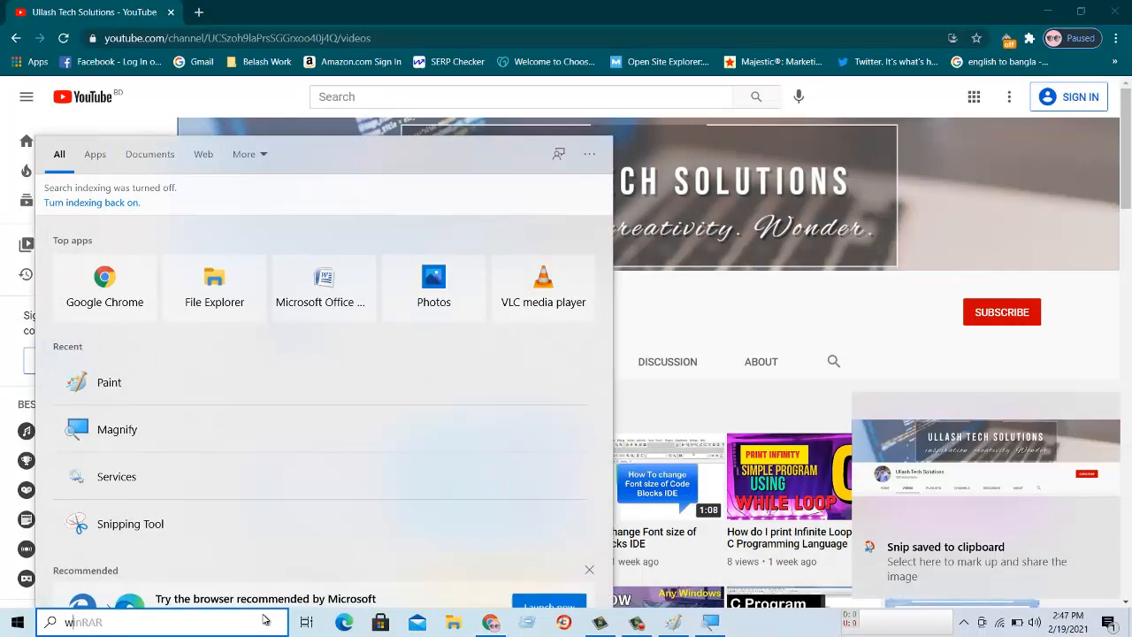
Launch Microsoft Office Word 2007 from Start search and paste the header screenshot.
text(word)
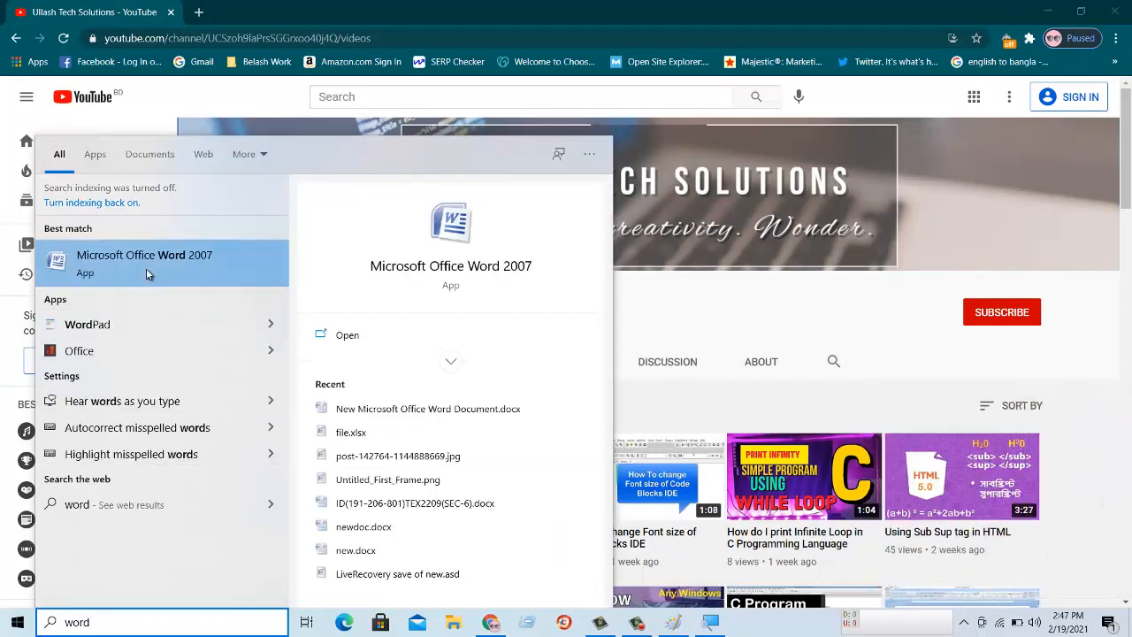
click(145, 255)
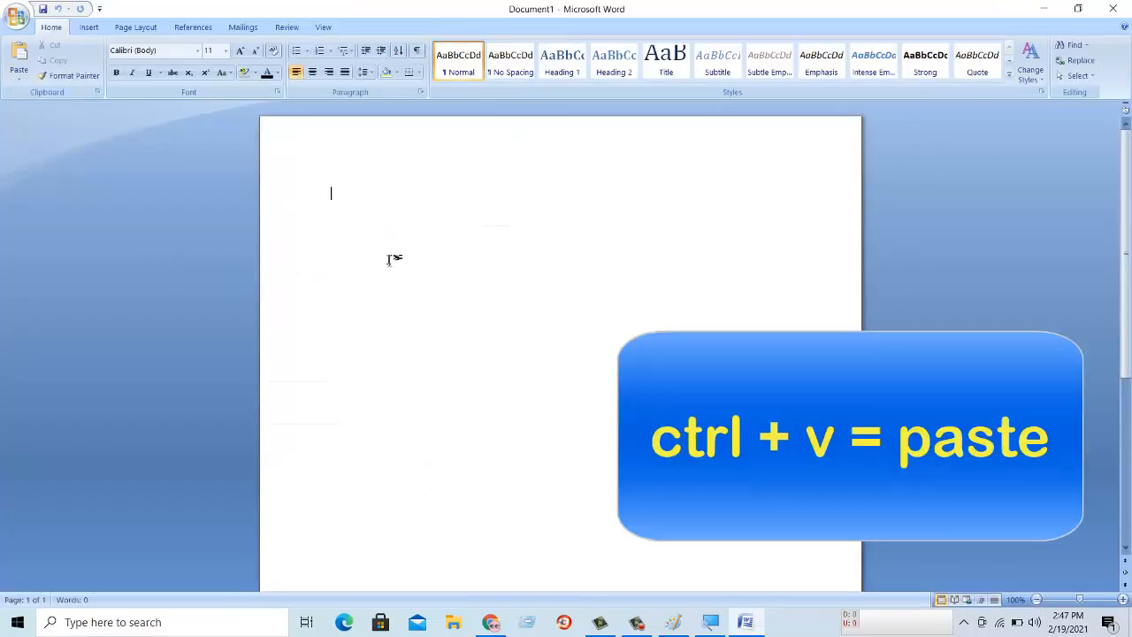
key(ctrl+v)
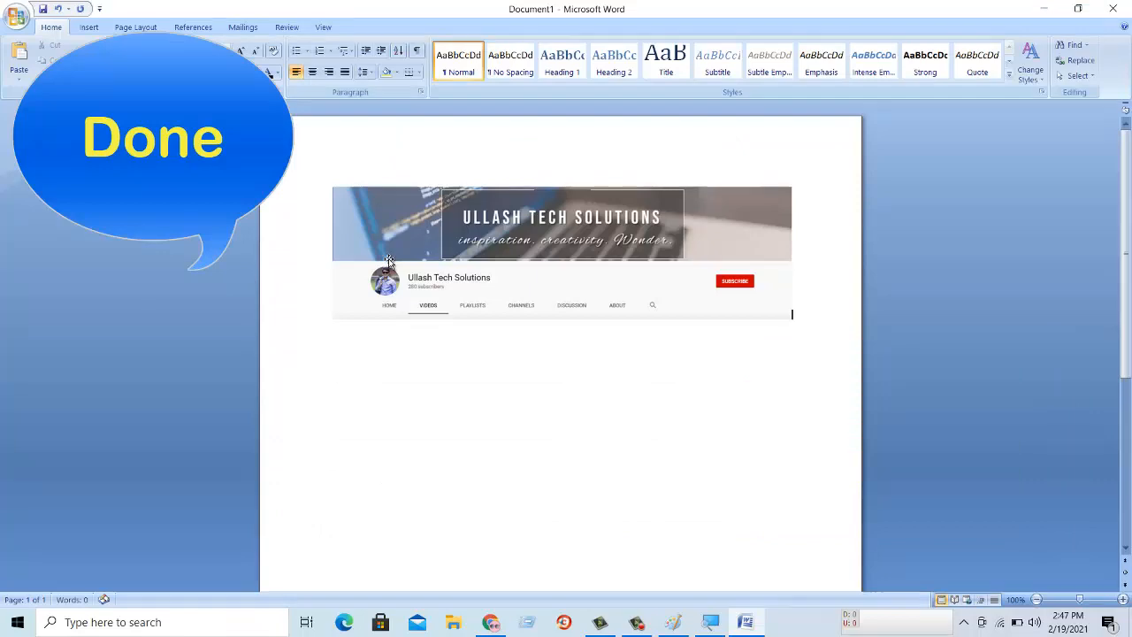
mouse_move(516, 333)
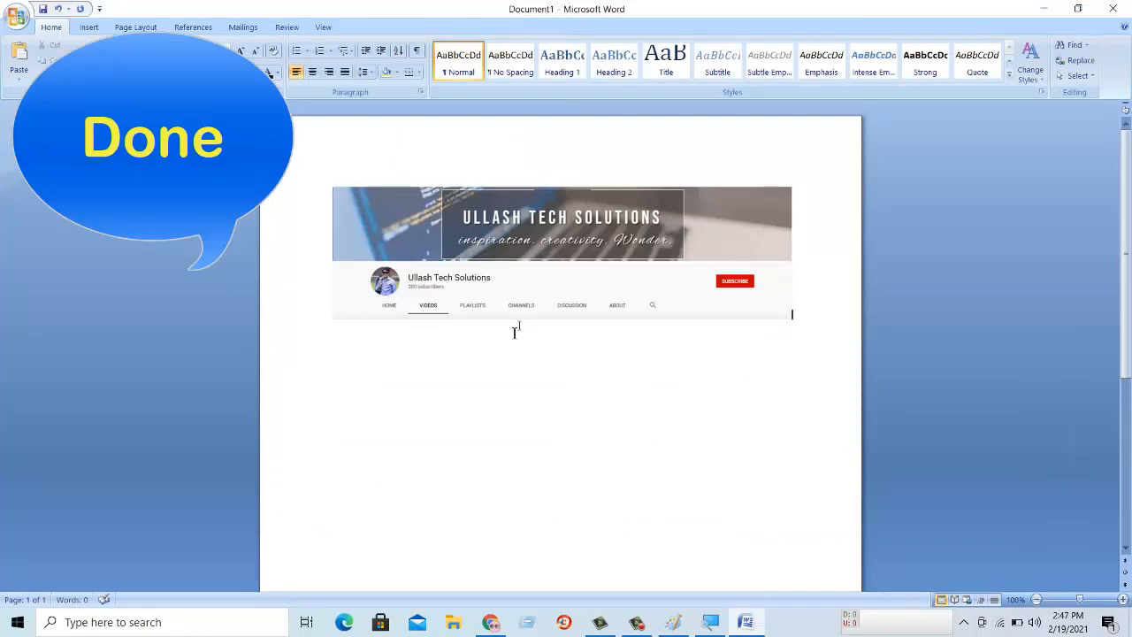